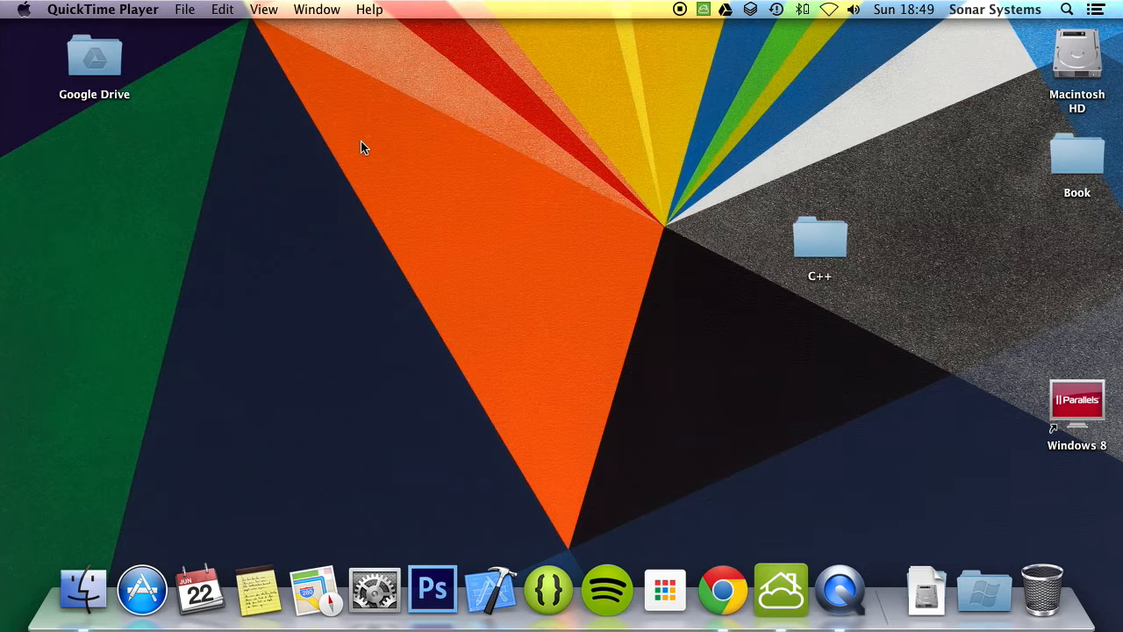
Open the desktop C++ folder and go into the C Plus Plus Tutorial folder
left_click(820, 237)
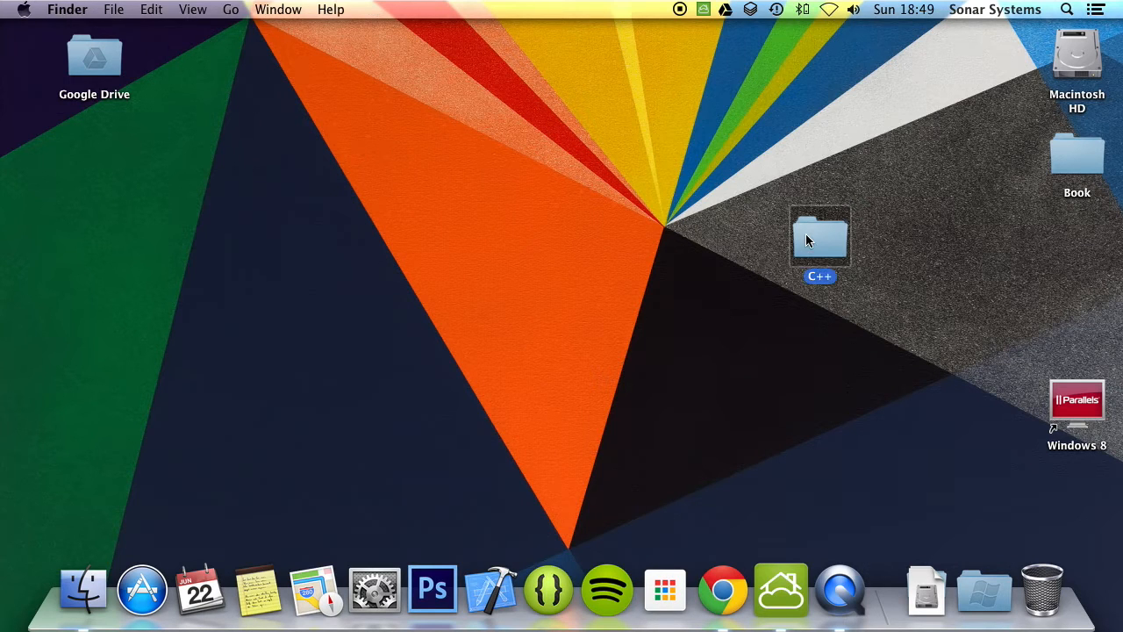
double_click(818, 237)
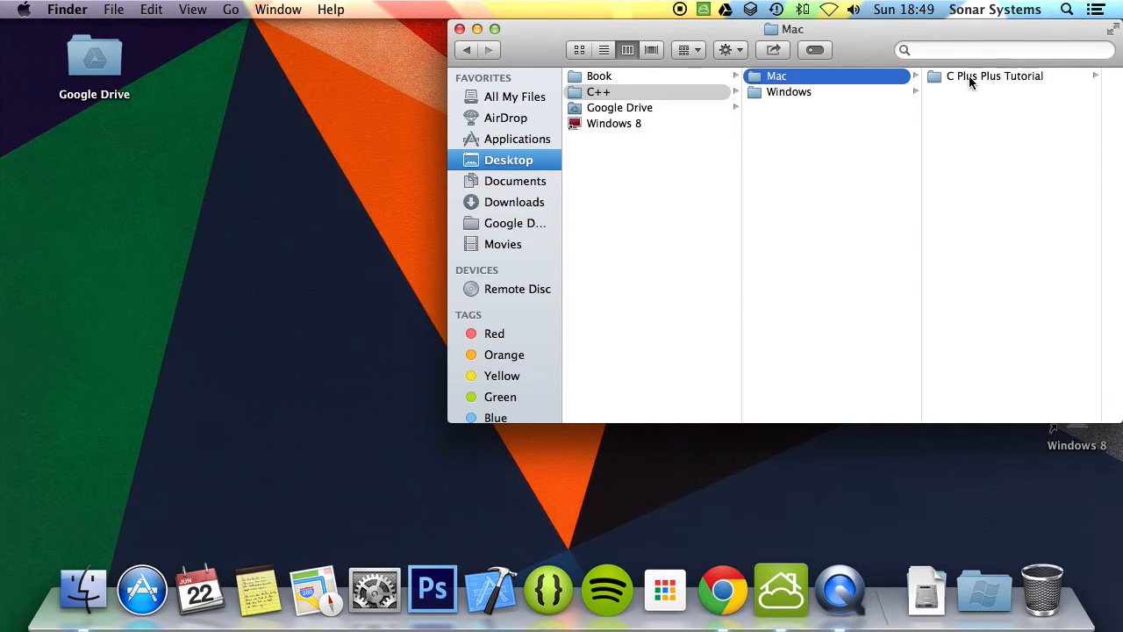
left_click(994, 78)
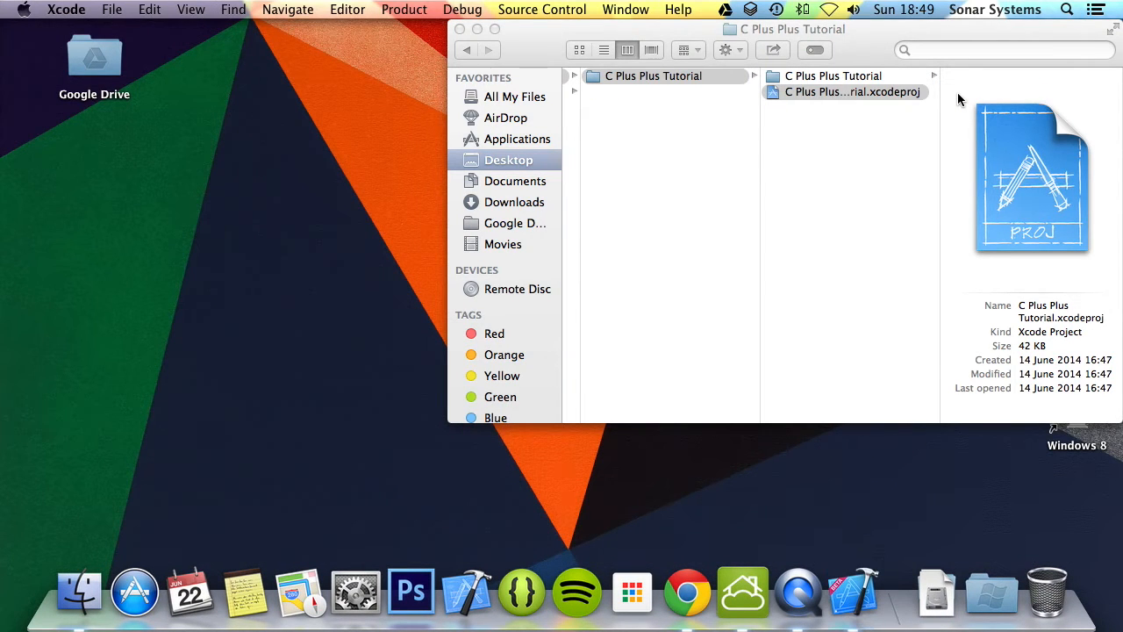
Open the tutorial project and declare float i = 5.67 in main.cpp, printing i
double_click(853, 91)
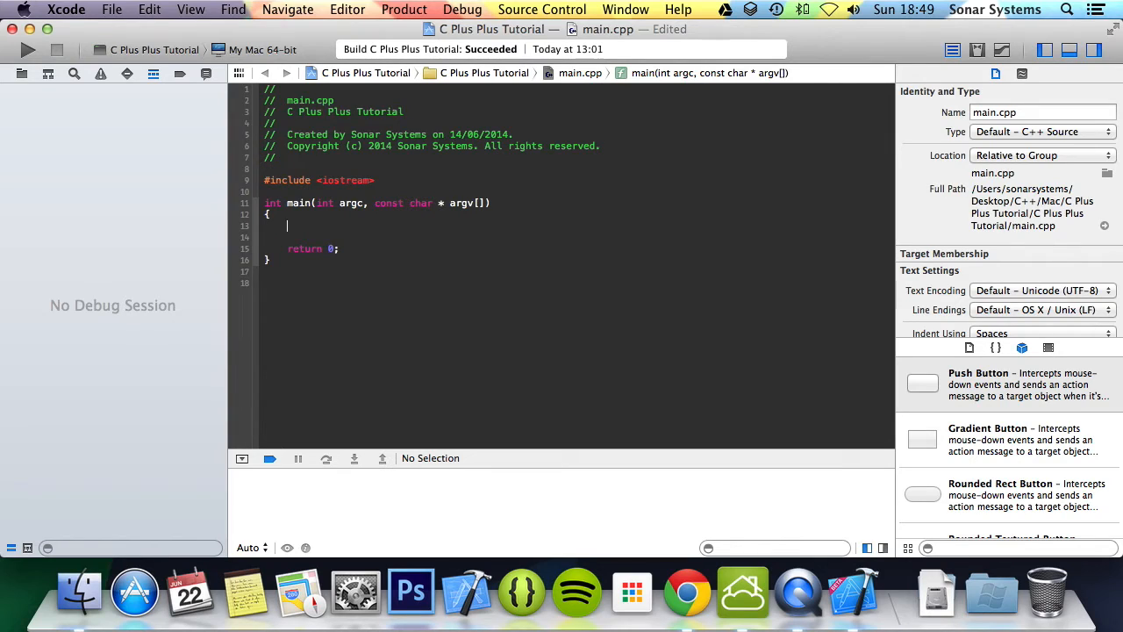
type("float i =")
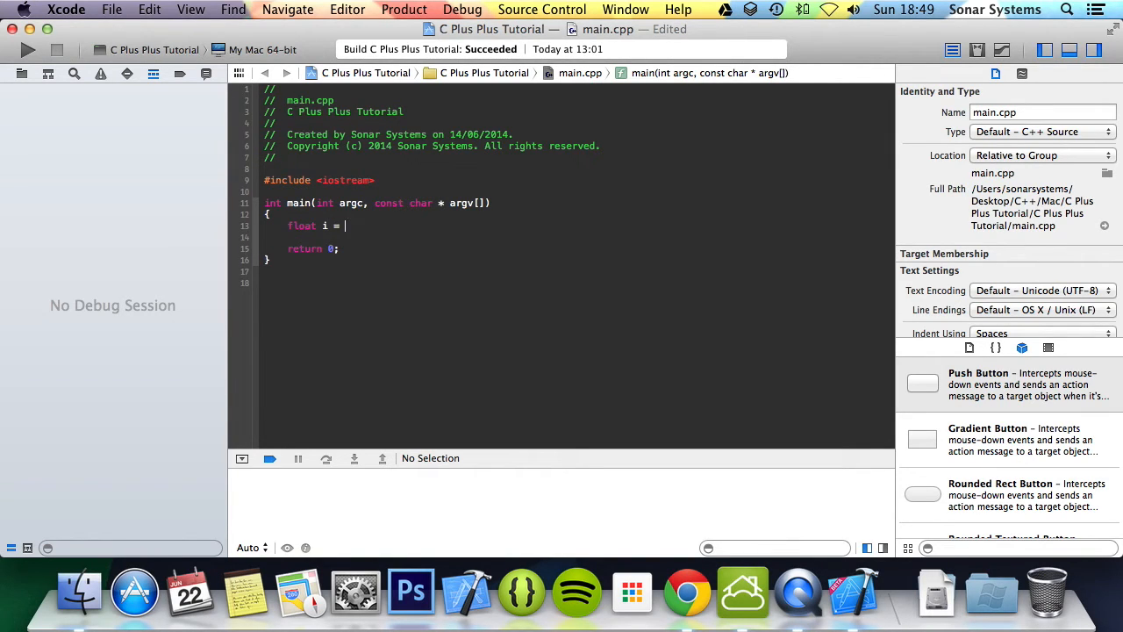
type("5.67p")
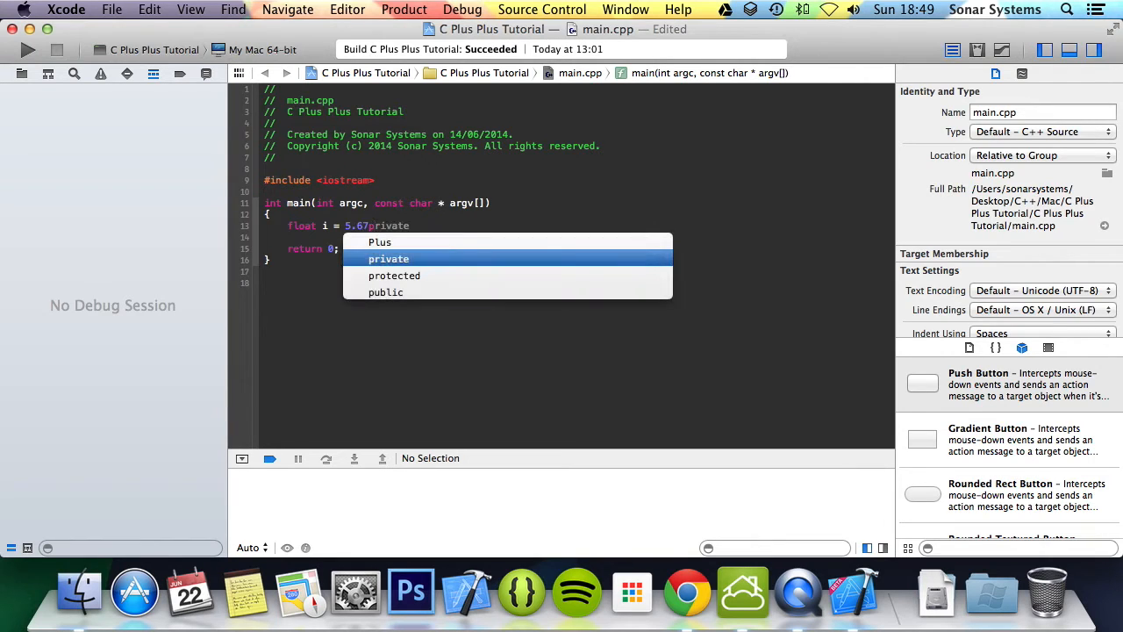
key("escape")
type("std::cout << i << std::endl;")
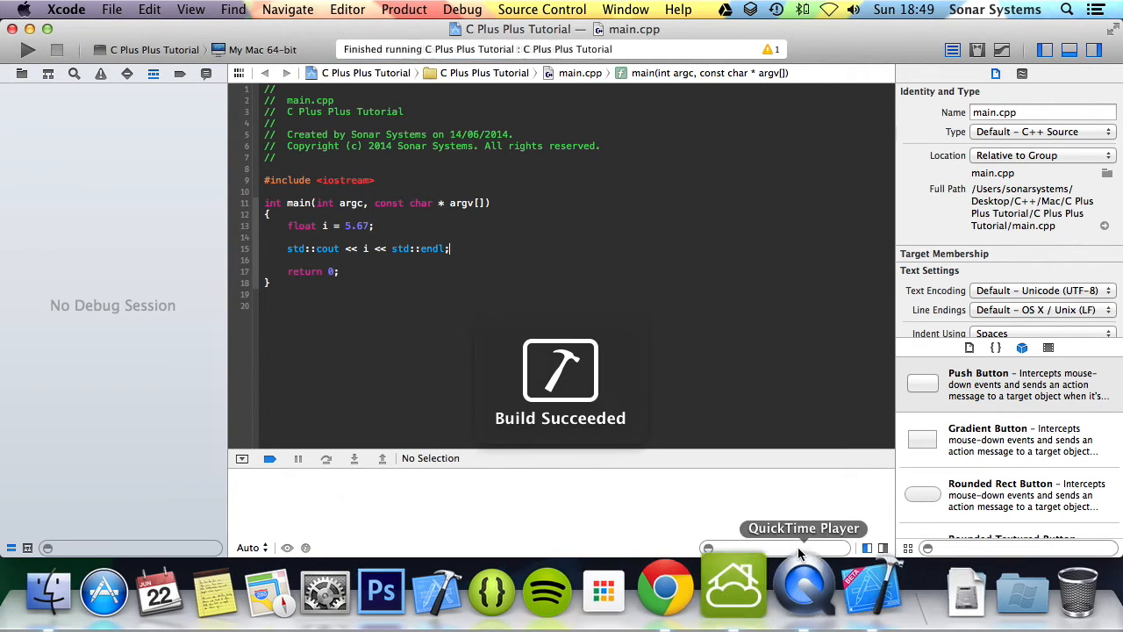
Activate the console via View > Debug Area so the output 5.67 is visible
left_click(151, 11)
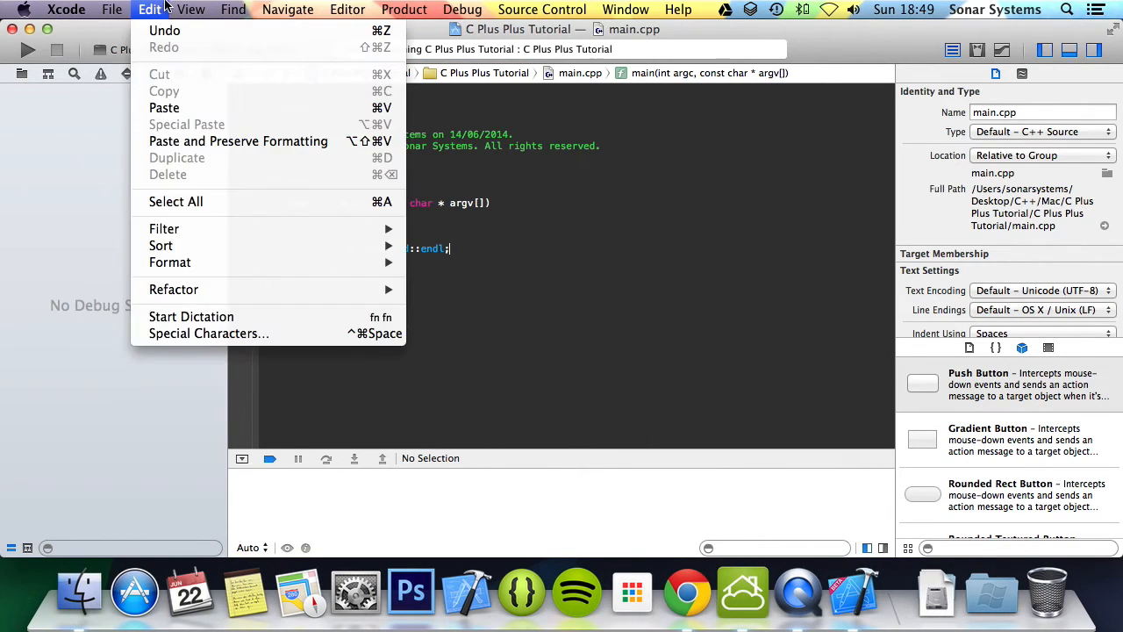
left_click(189, 10)
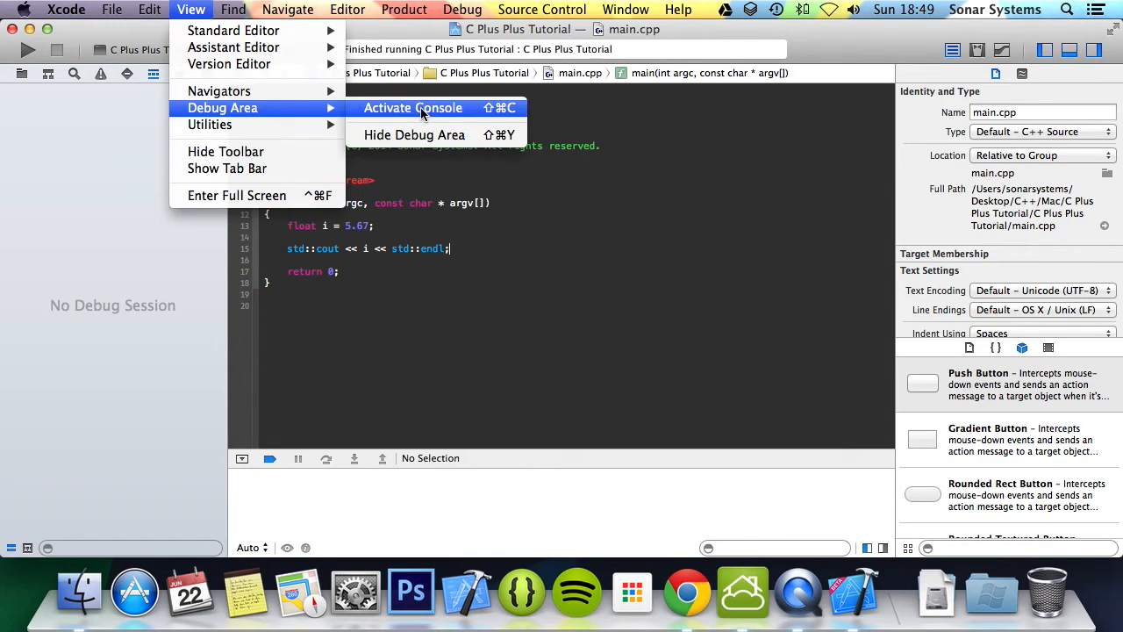
left_click(413, 107)
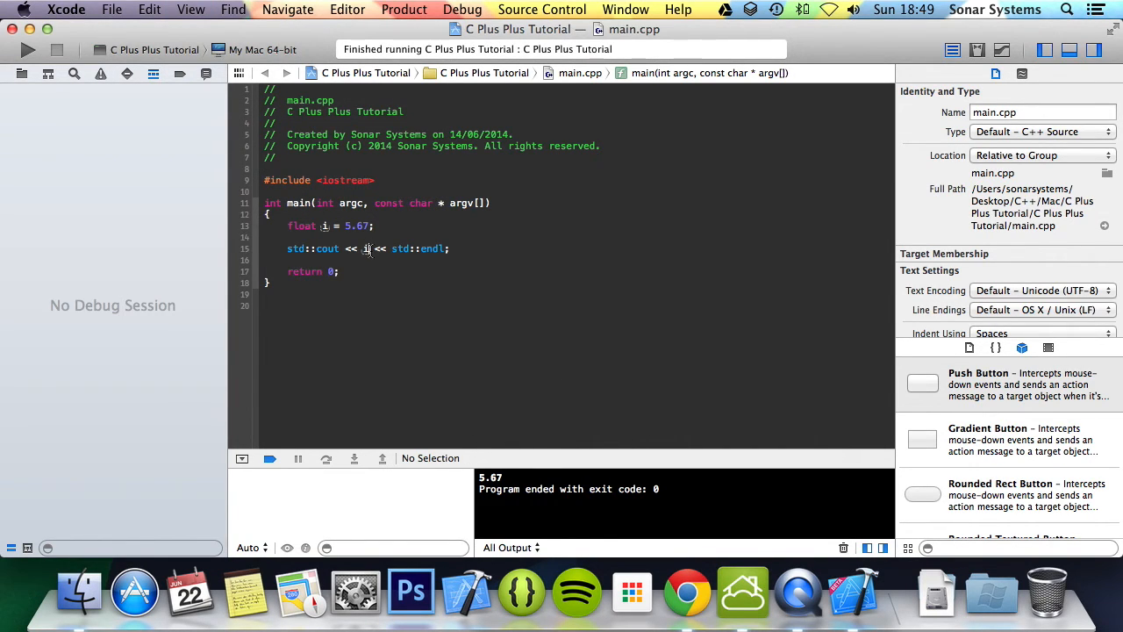
mouse_move(252, 207)
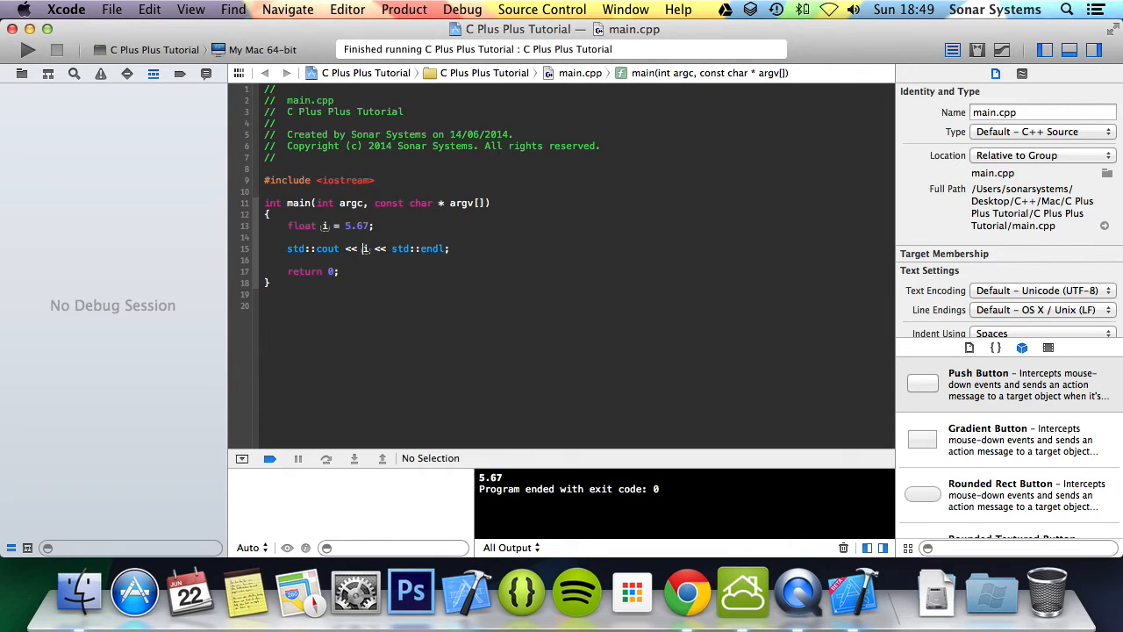
Cast i to int in the print statement and rerun so the console shows 5
type("nt")
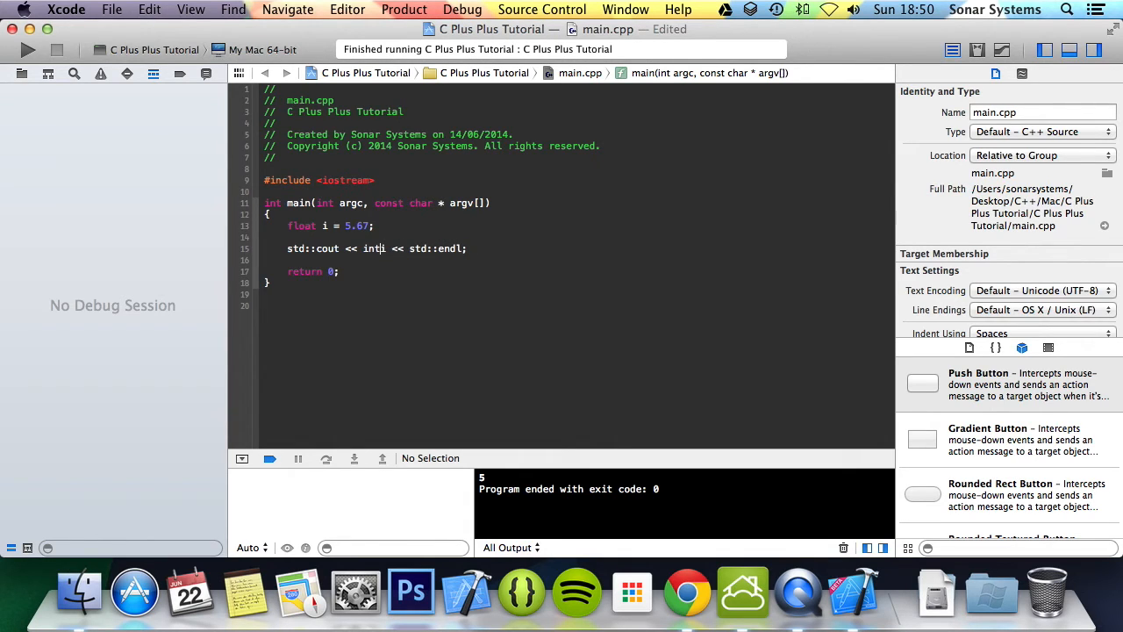
type(")")
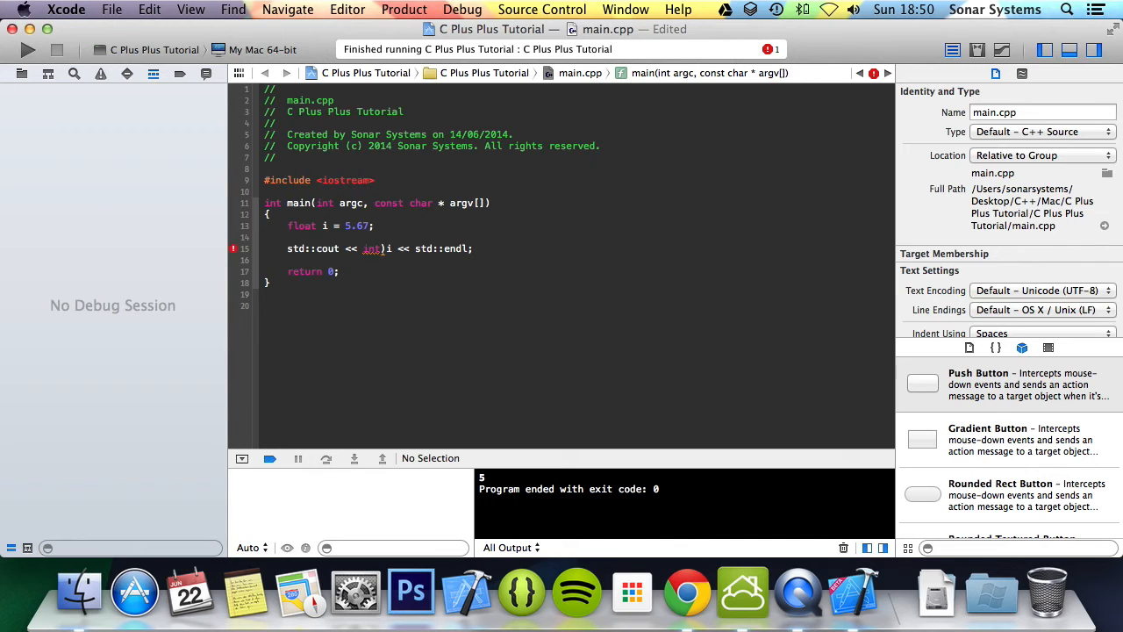
left_click(28, 50)
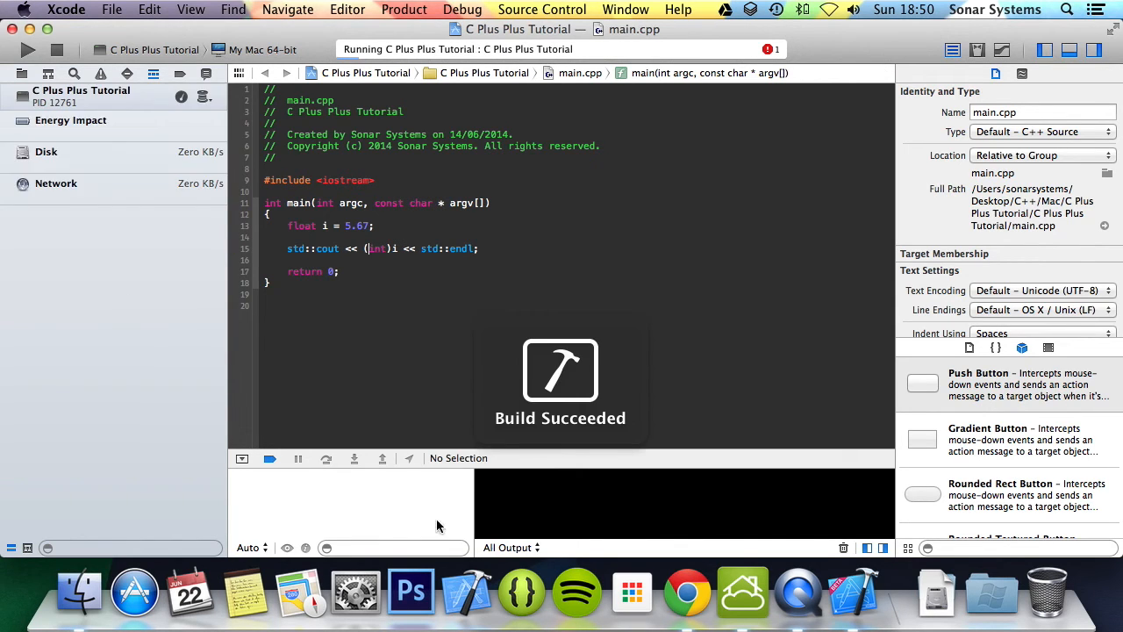